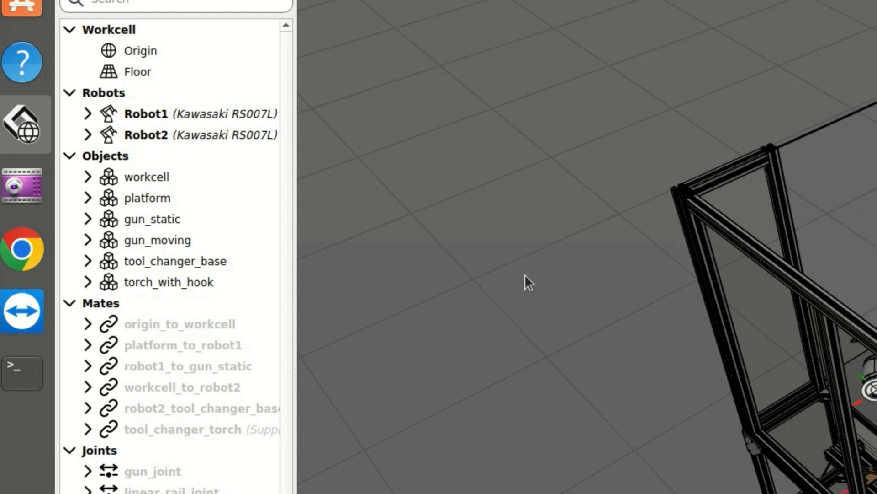
mouse_move(303, 293)
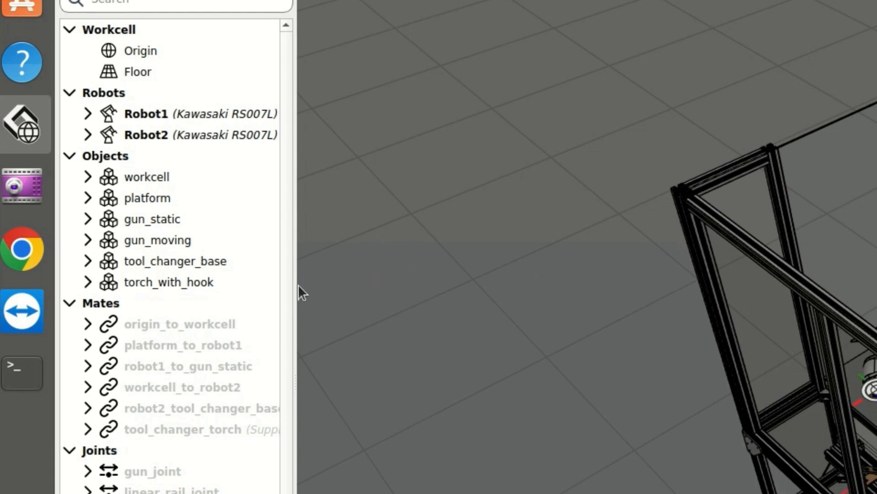
mouse_move(293, 288)
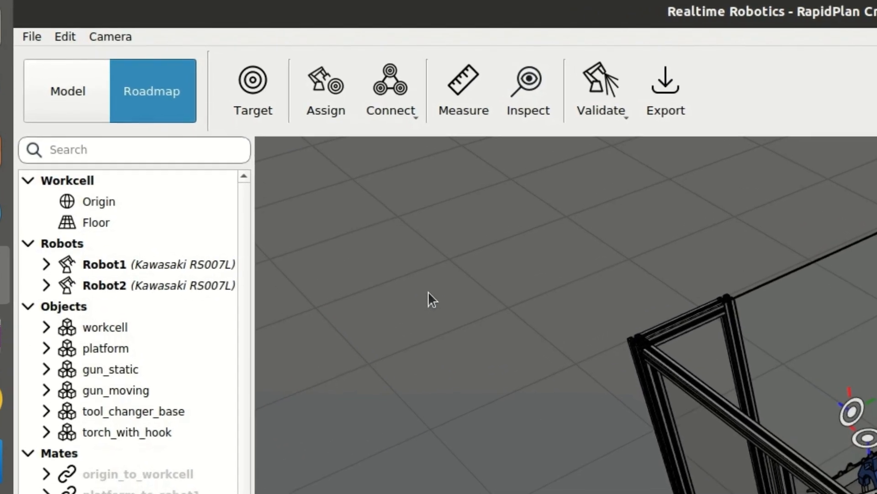
Switch the 3D viewport to a different camera mode from the Camera menu.
left_click(111, 37)
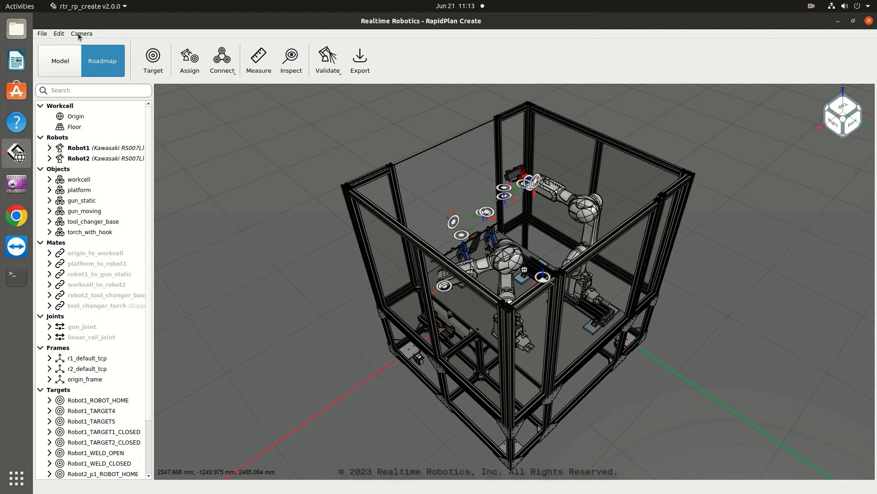
mouse_move(274, 248)
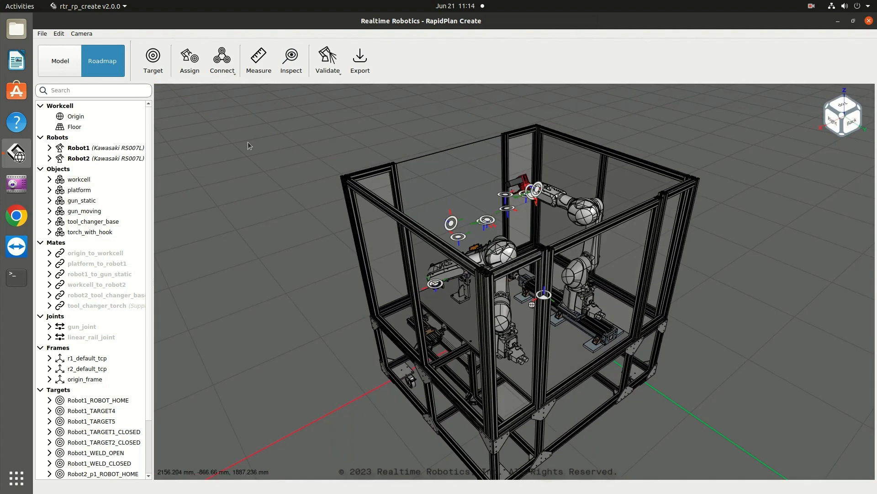
left_click(81, 32)
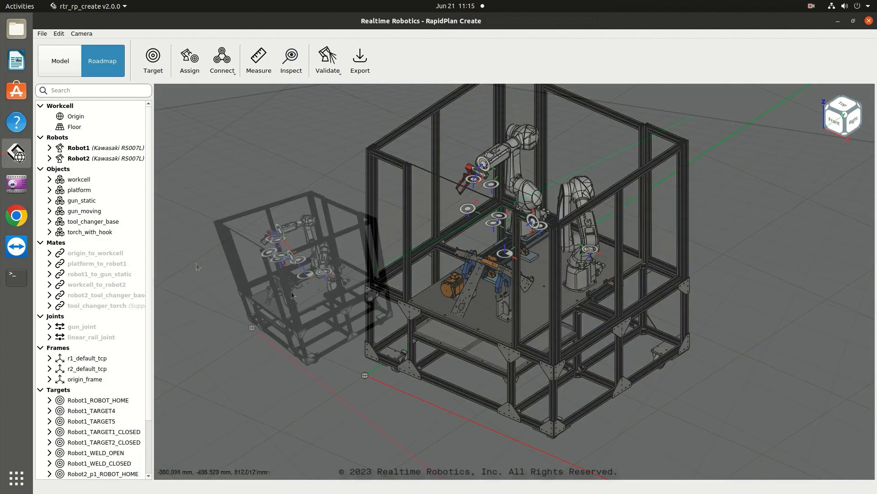
Zoom the 3D view out so the workcell sits small, left of centre.
scroll("up", 3)
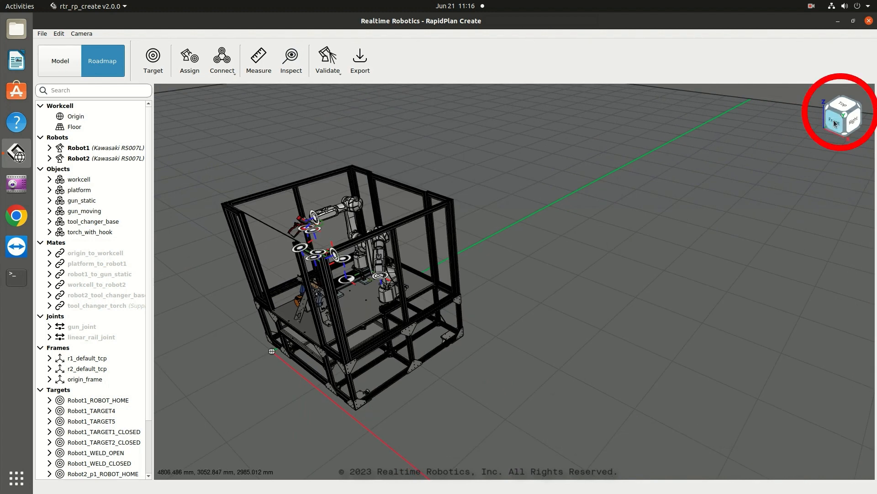
Snap the camera to below-front, bottom, back, left and finally front views with the orientation cube.
left_click(841, 118)
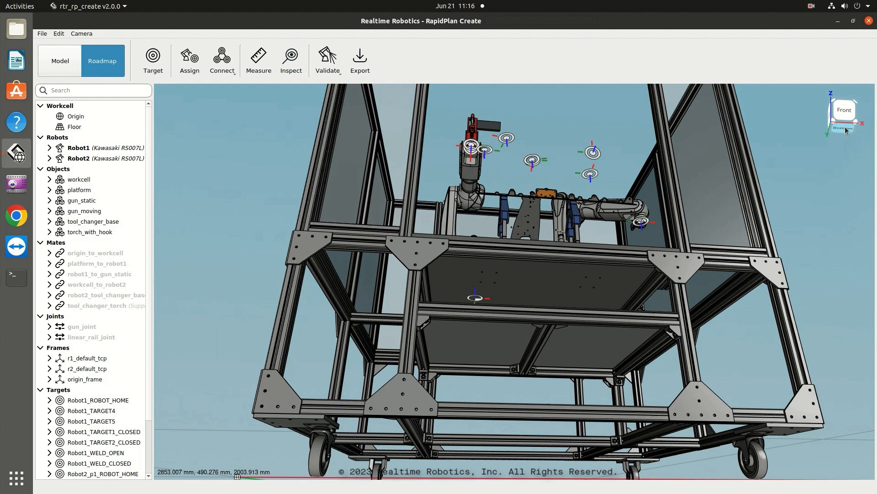
left_click(844, 129)
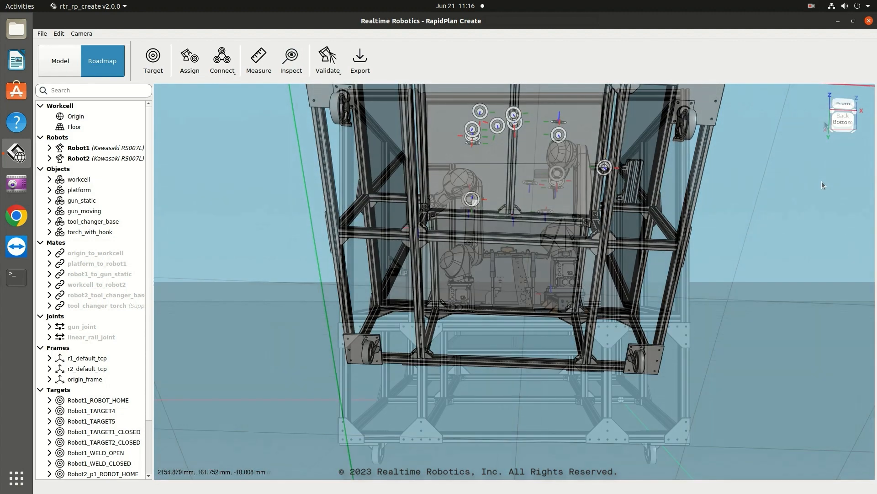
left_click(842, 116)
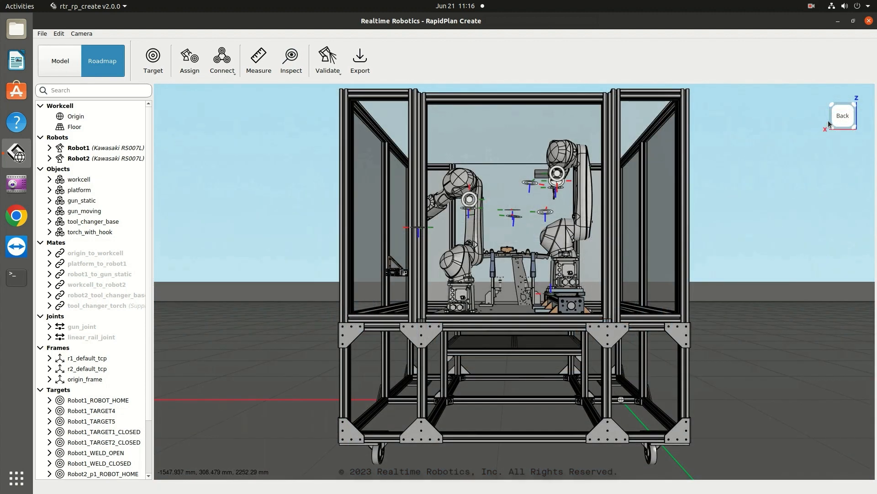
left_click(842, 116)
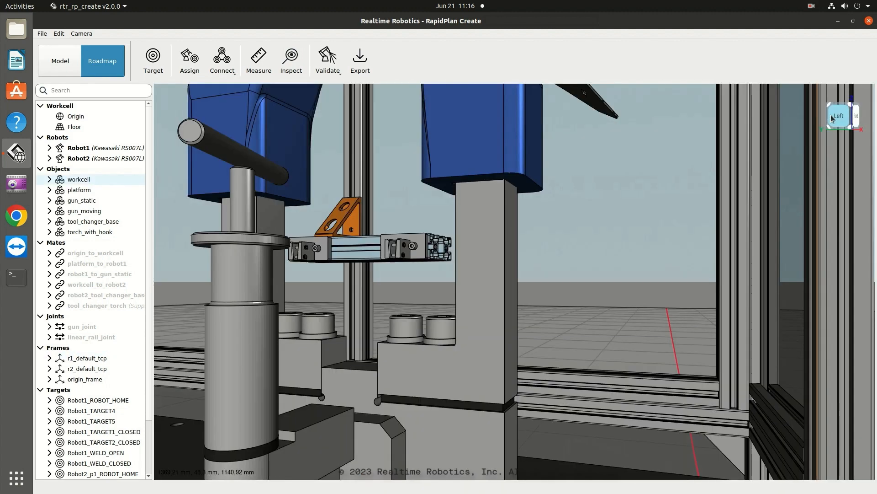
left_click(841, 116)
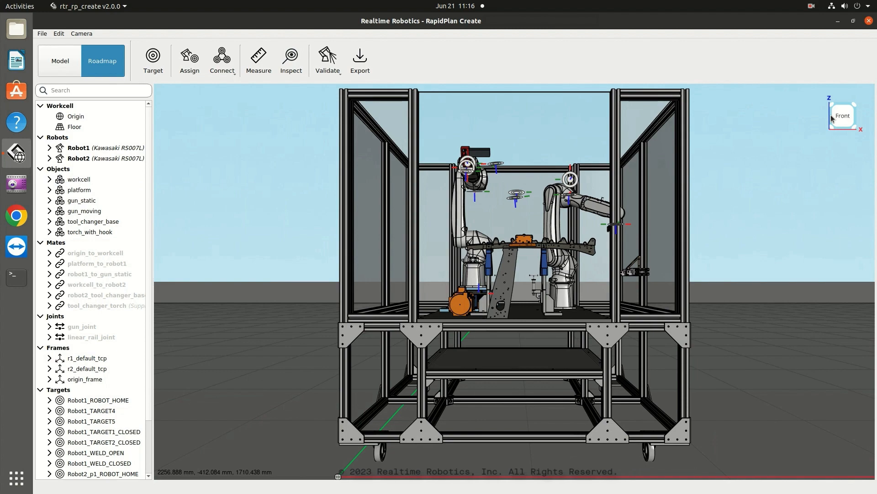
left_click(842, 116)
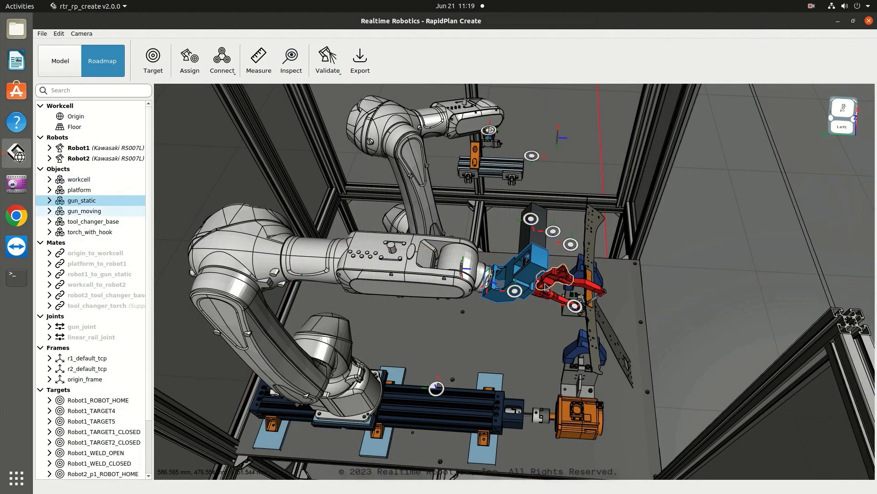
Select a welding gun part in the Objects tree to highlight it in the 3D view.
left_click(84, 211)
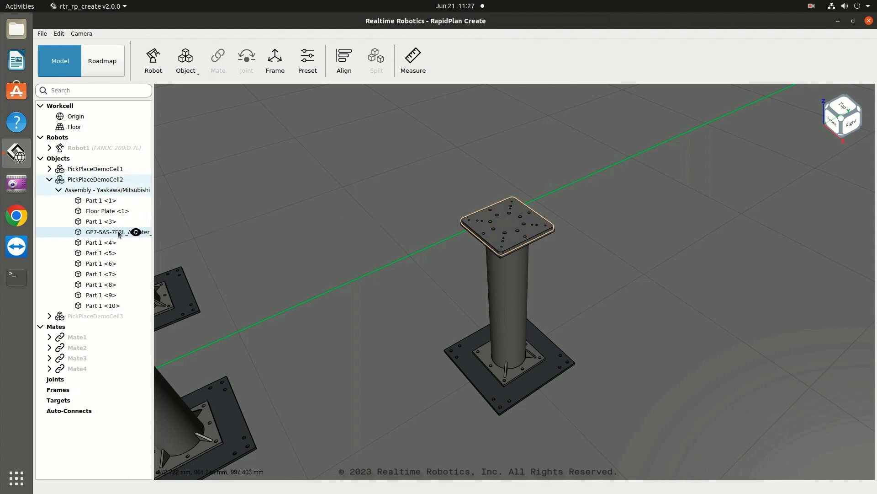
left_click(107, 211)
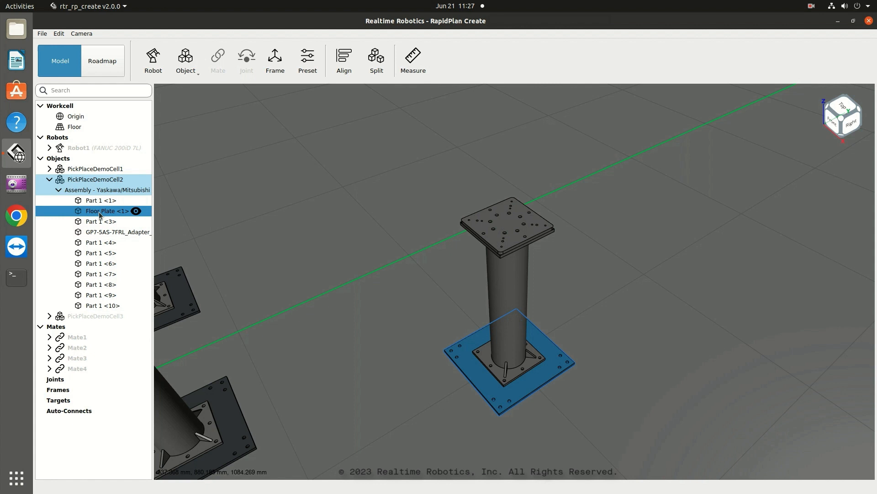
left_click(335, 227)
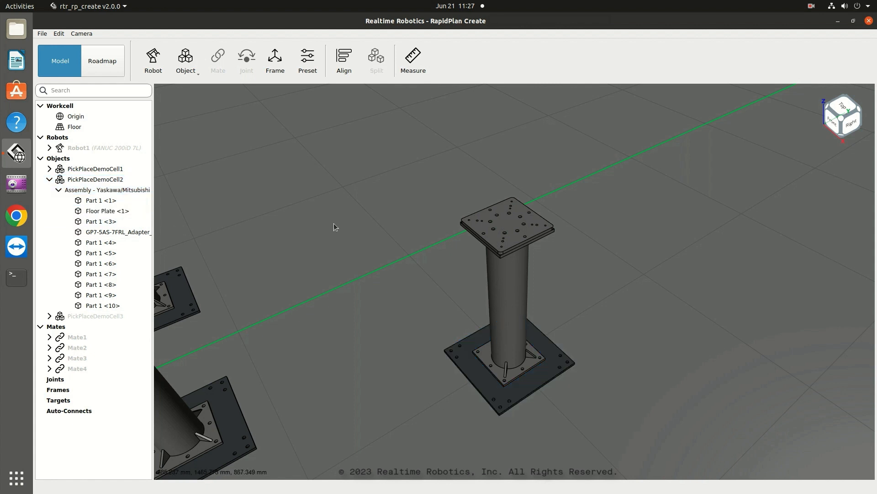